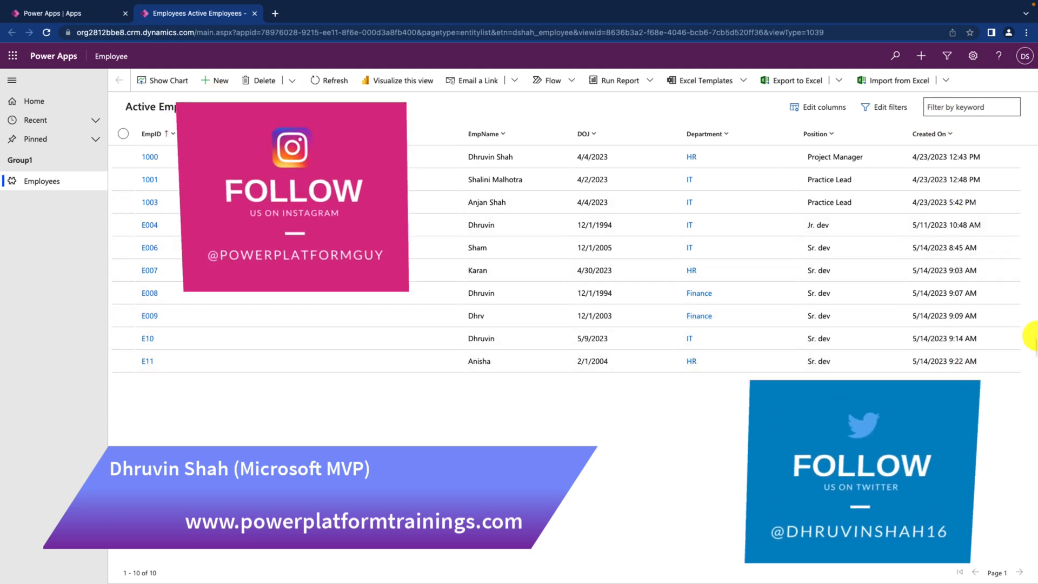
- Open Set Personal Options from the Settings gear, keeping time zone (GMT+05:30) Chennai, Kolkata, Mumbai, New Delhi
click(291, 361)
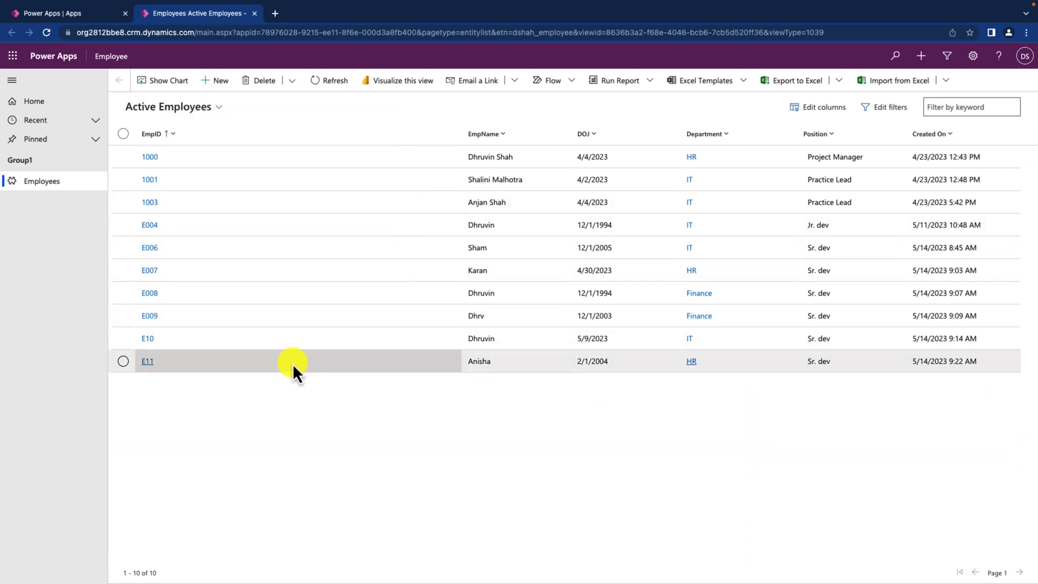
mouse_move(894, 107)
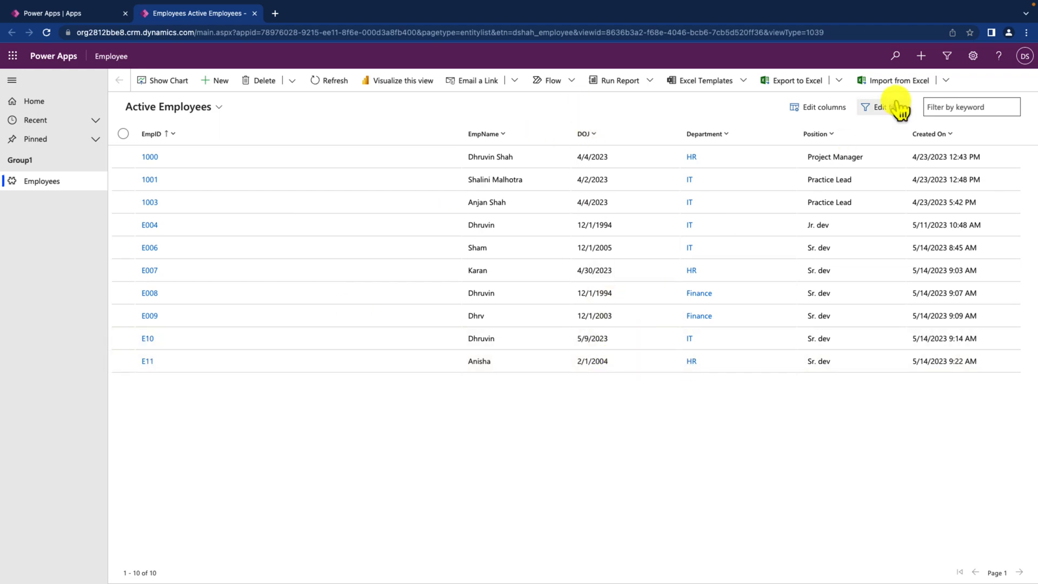
click(973, 55)
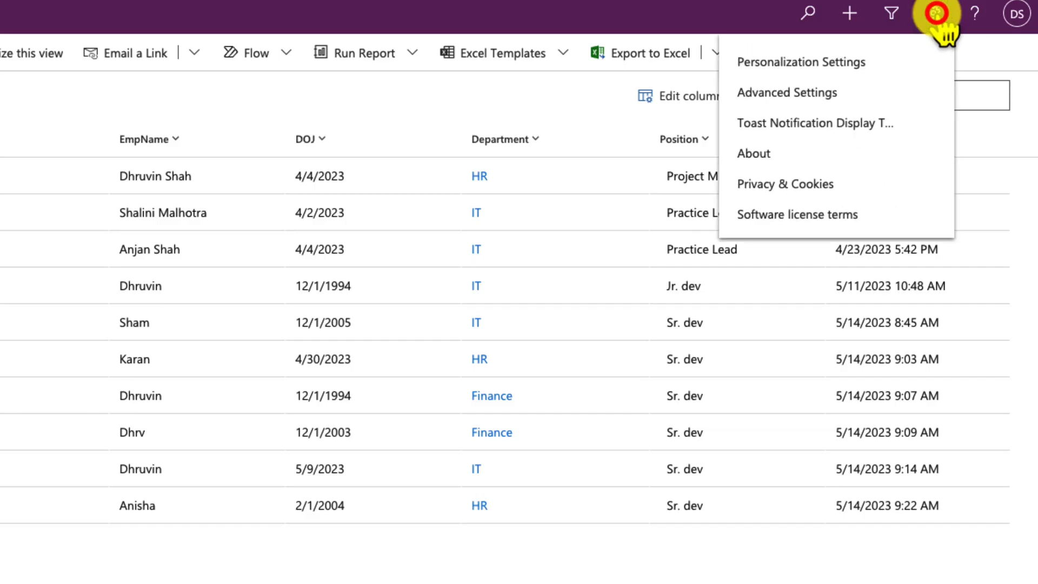
mouse_move(907, 79)
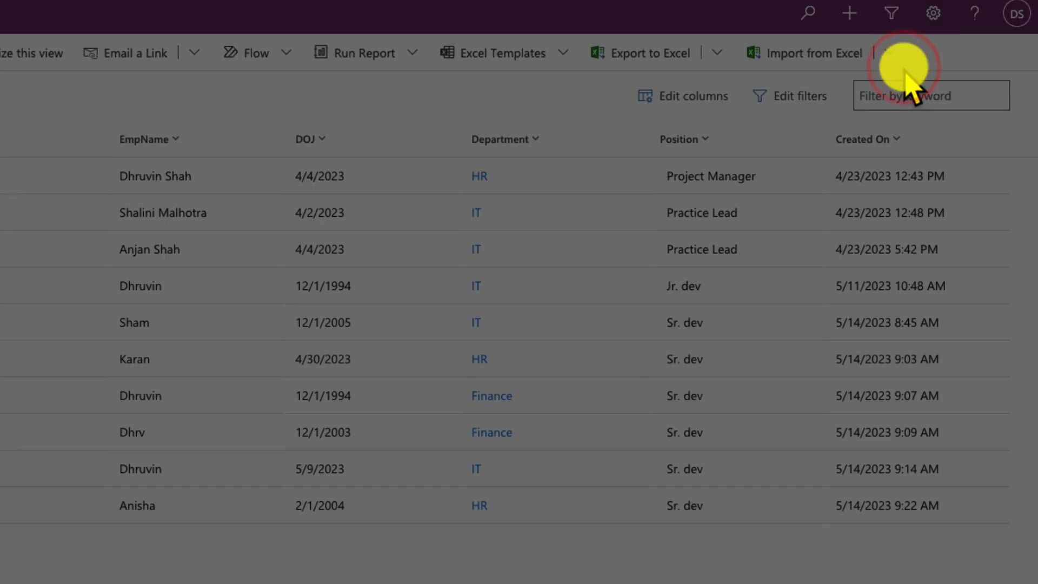
click(933, 13)
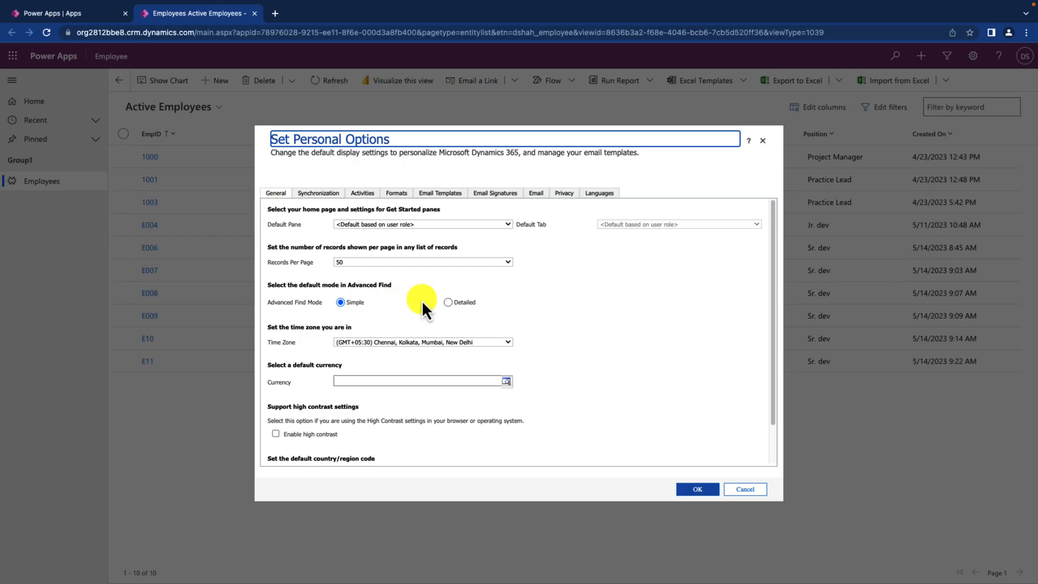
mouse_move(276, 192)
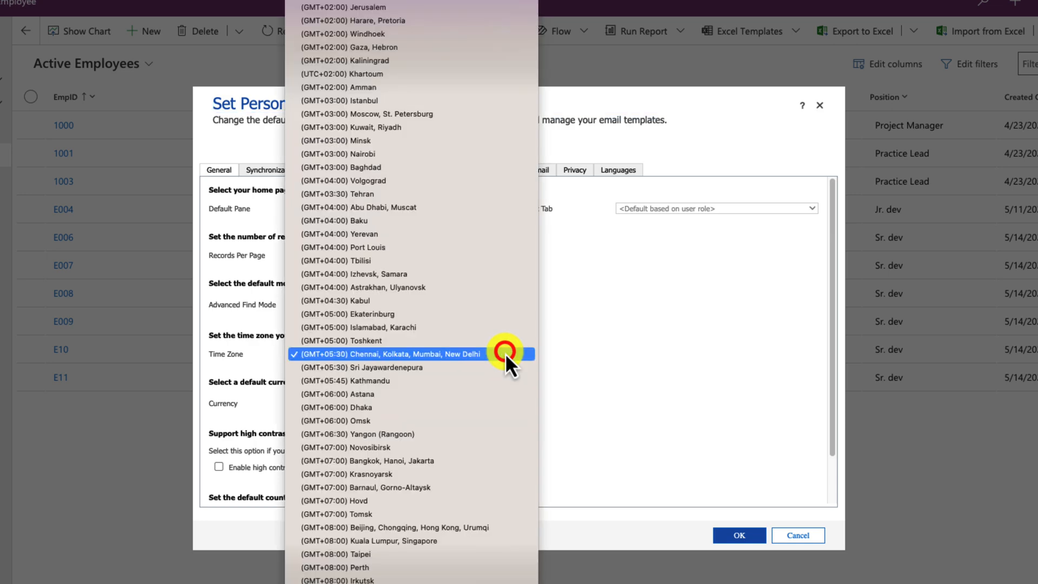
click(388, 354)
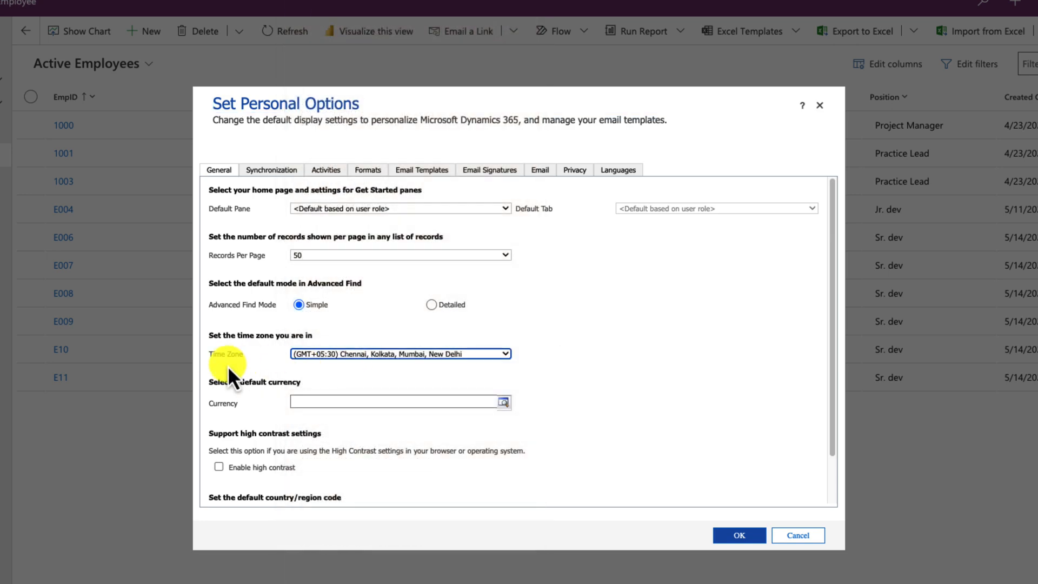
mouse_move(384, 179)
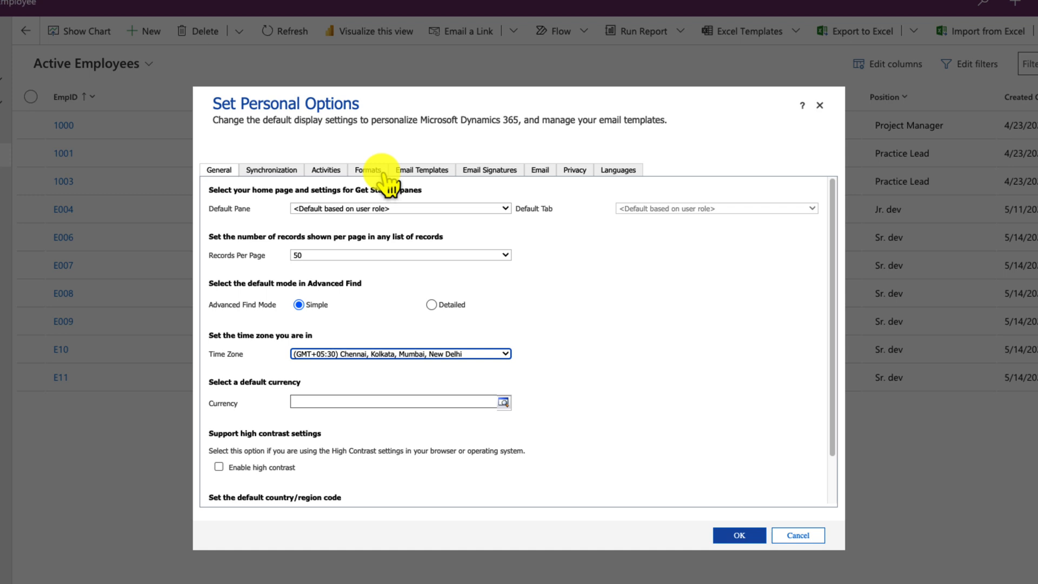
- On Formats, choose English (India) so the preview shows rupee currency and 28-06-2023 dates
click(368, 169)
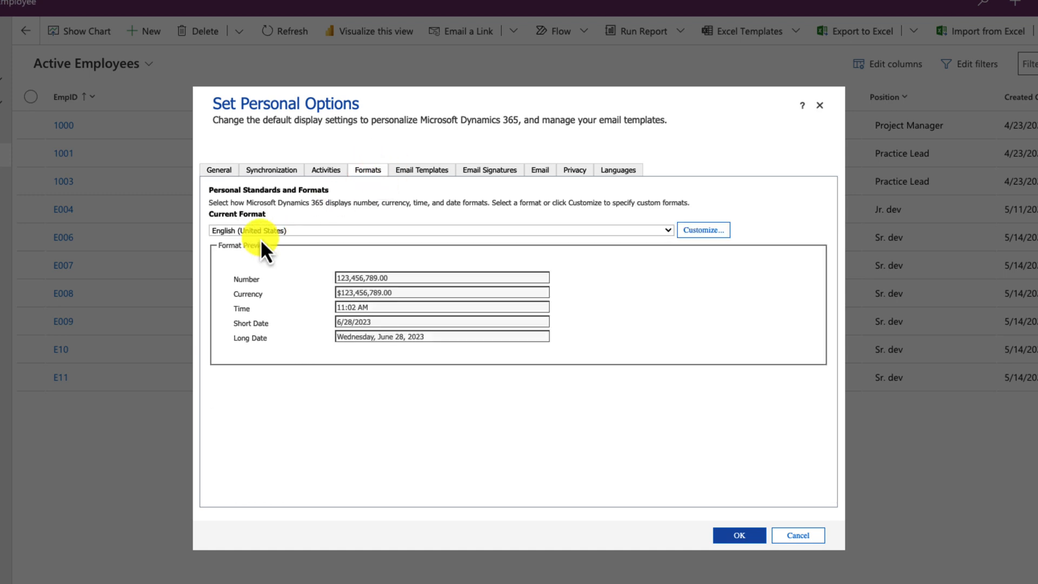
mouse_move(387, 238)
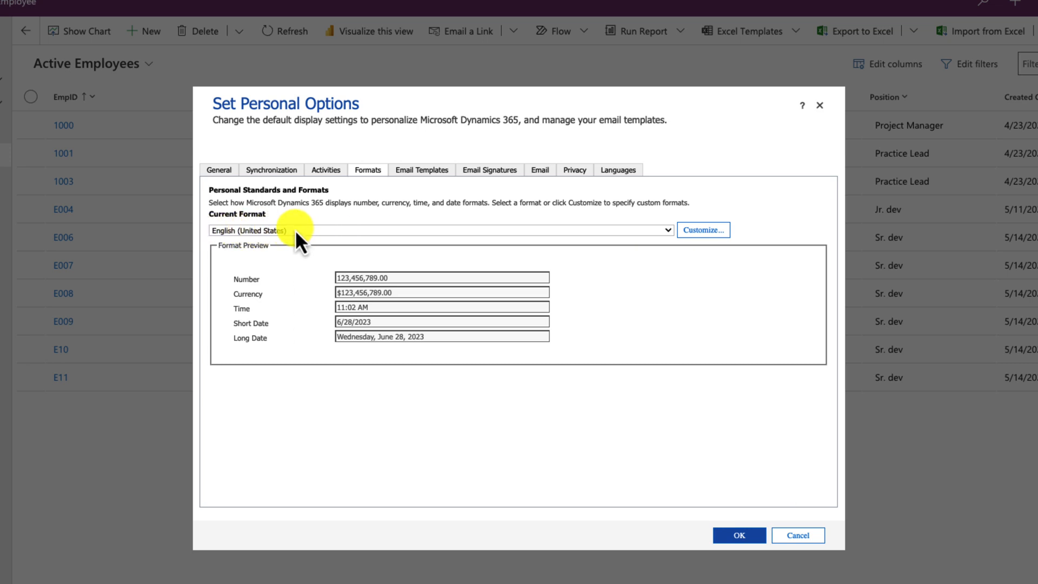
mouse_move(377, 331)
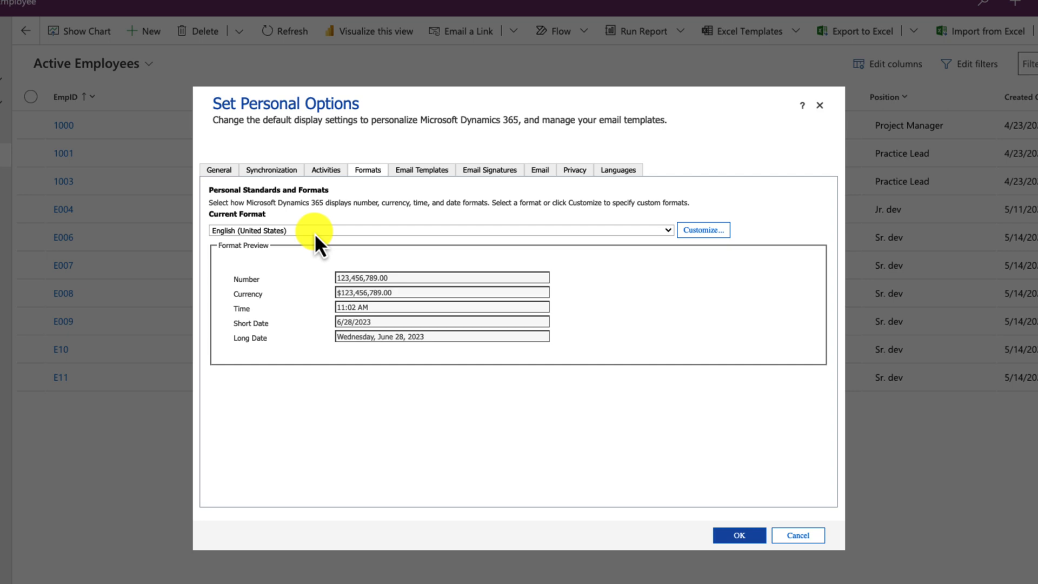
mouse_move(312, 234)
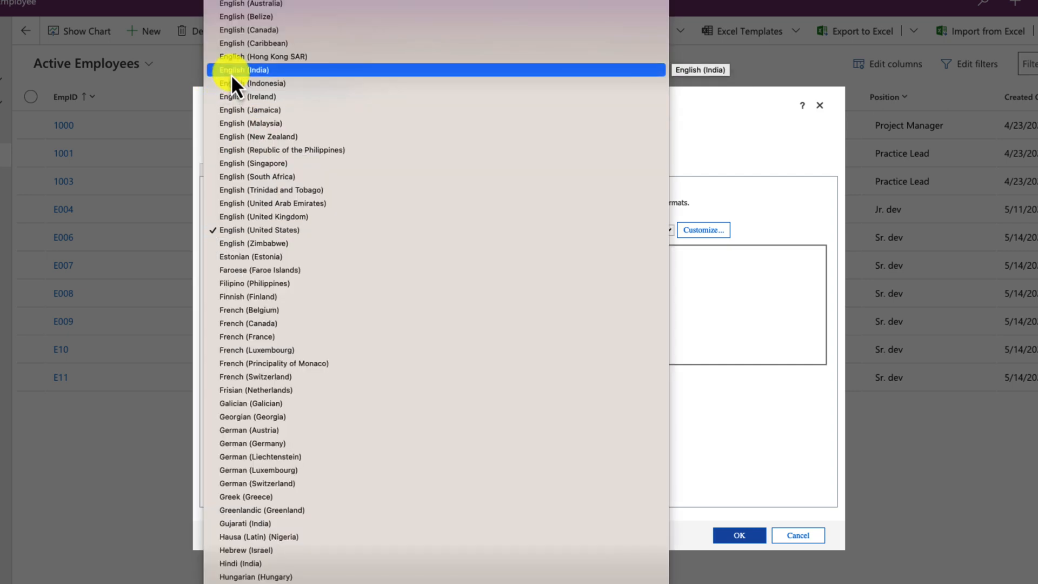
click(249, 69)
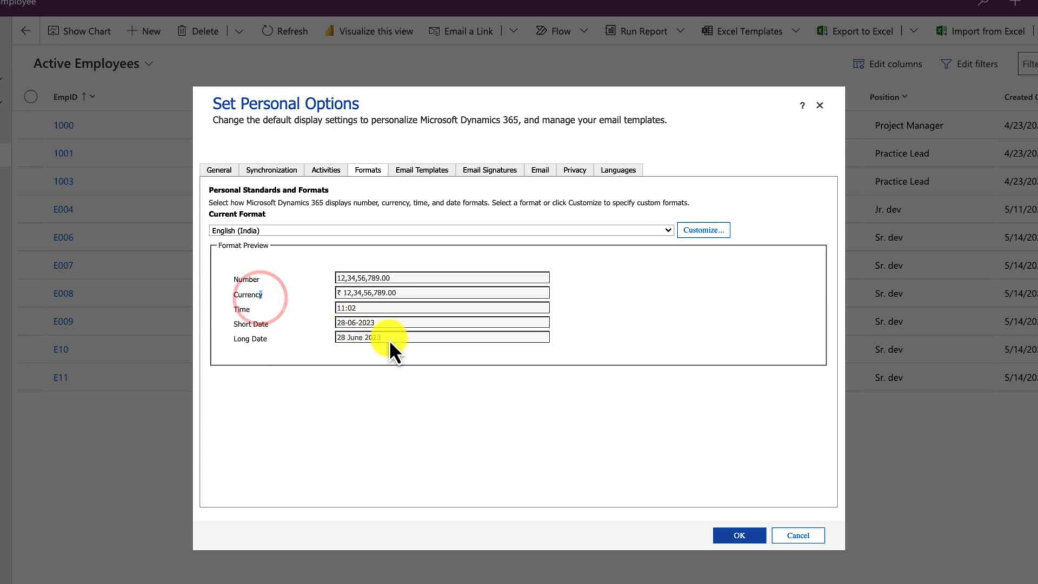
mouse_move(380, 358)
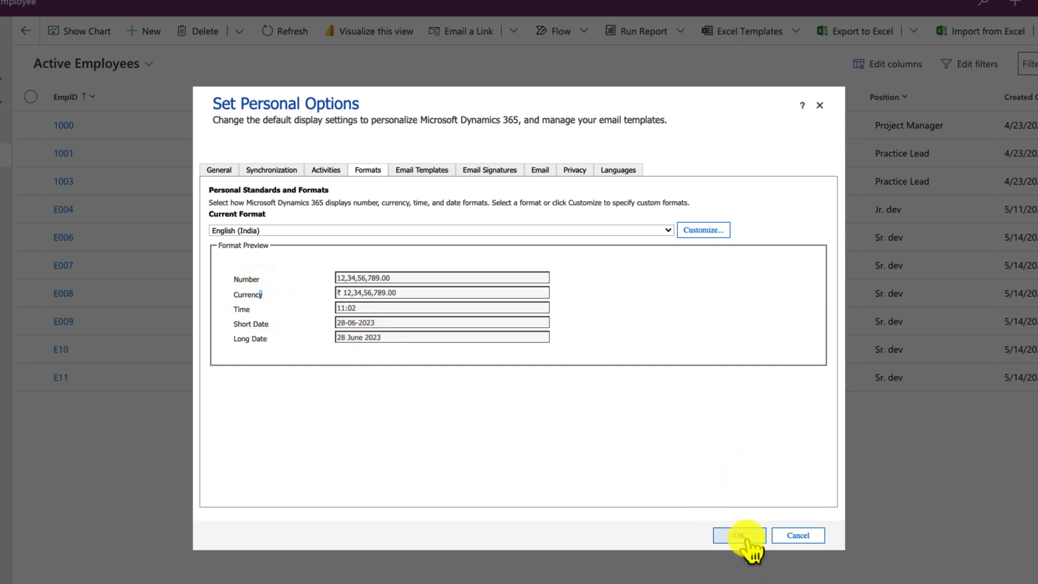
- Save the English (India) format and return to Active Employees showing dates like 04-04-2023
click(738, 535)
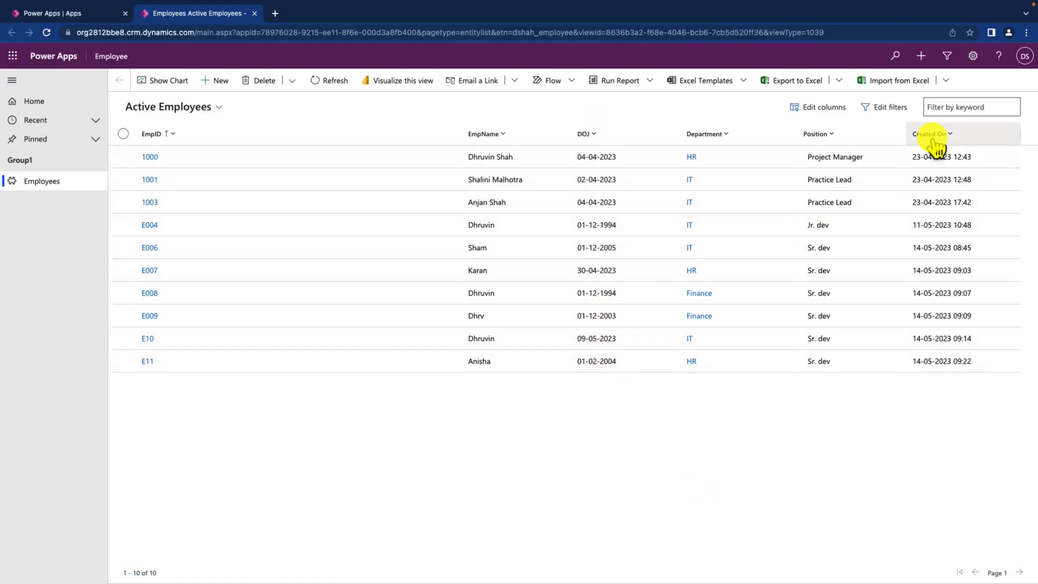
mouse_move(950, 361)
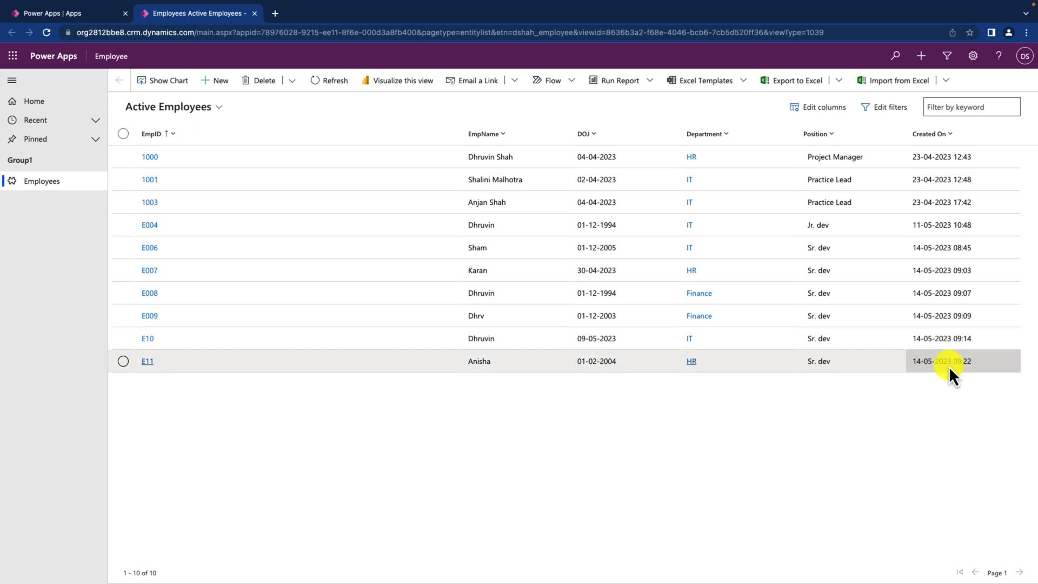
mouse_move(159, 157)
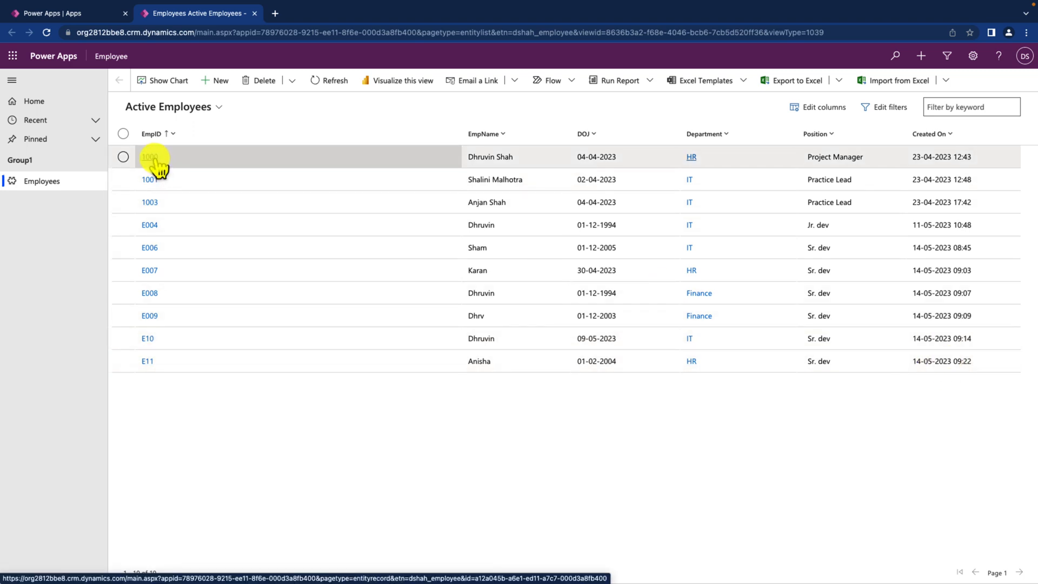
- Open employee 1000's record and view its DOJ field showing 04-04-2023 in the date picker
click(150, 156)
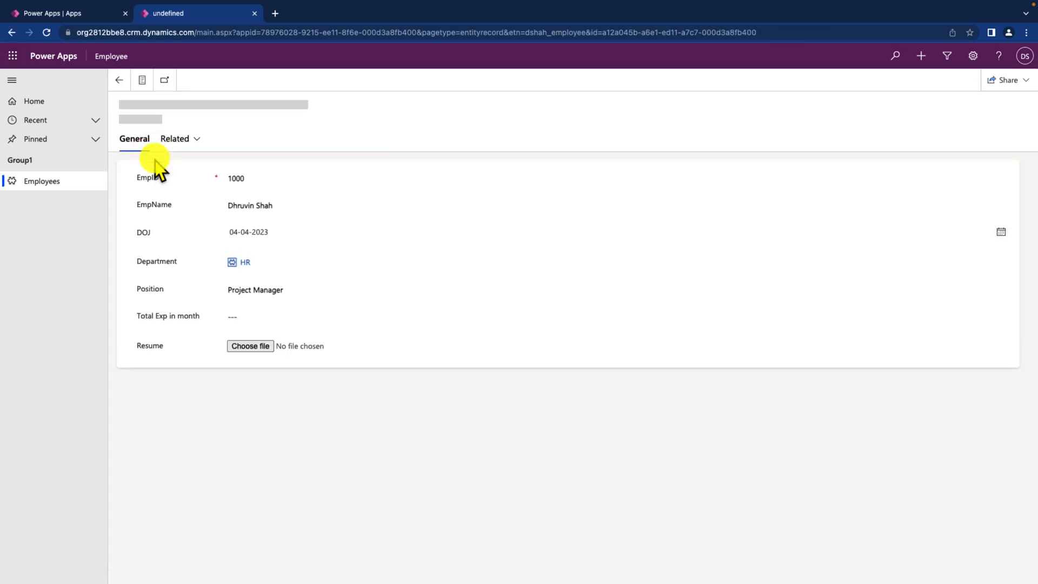
click(265, 234)
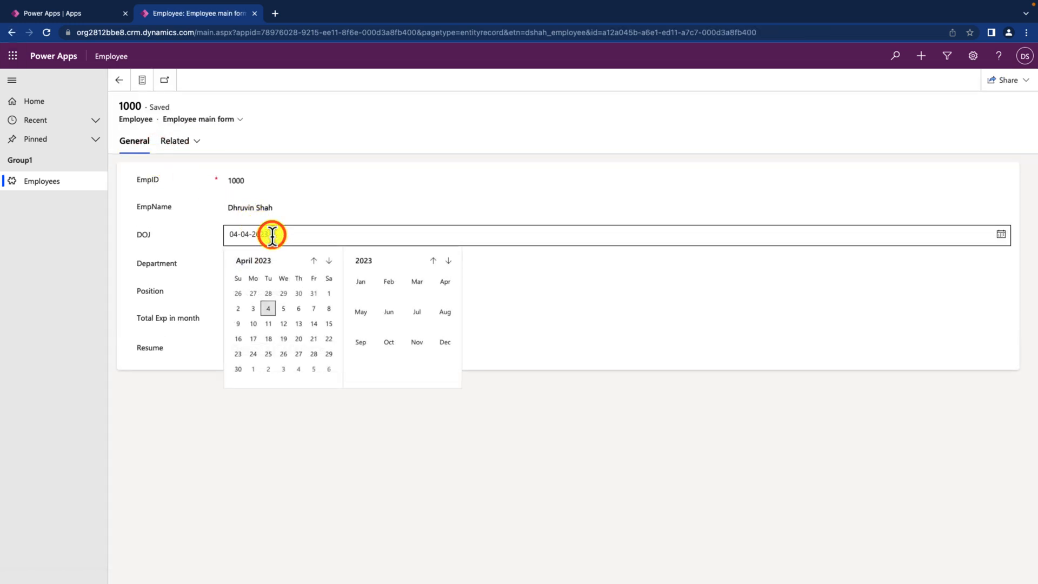
click(268, 308)
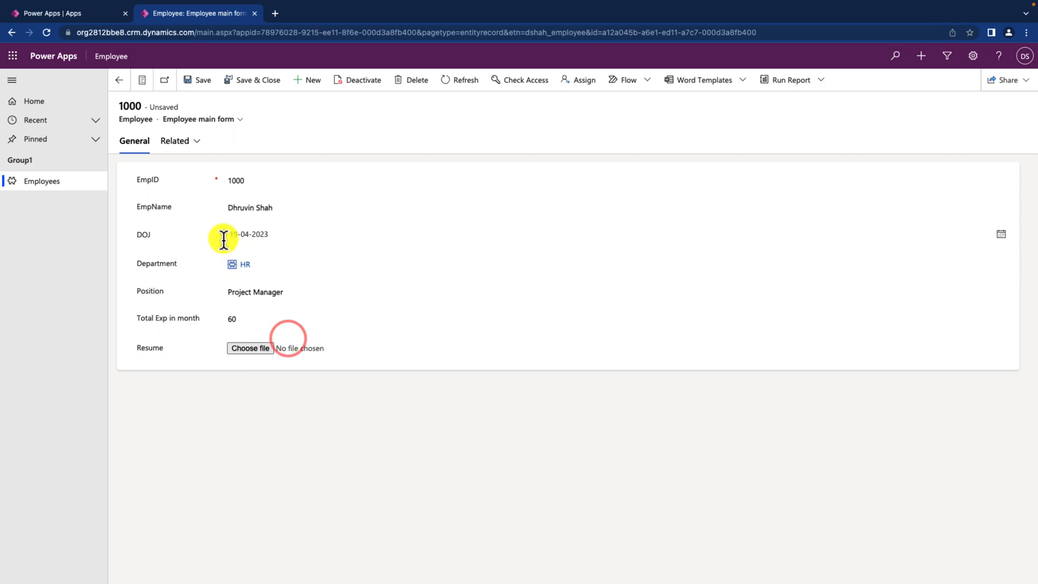
click(265, 235)
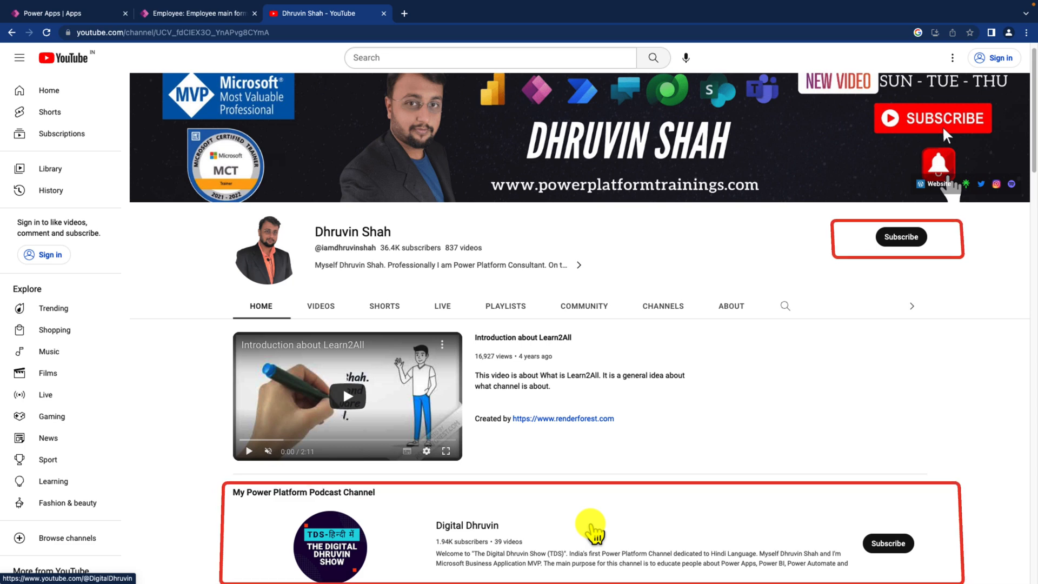
mouse_move(807, 364)
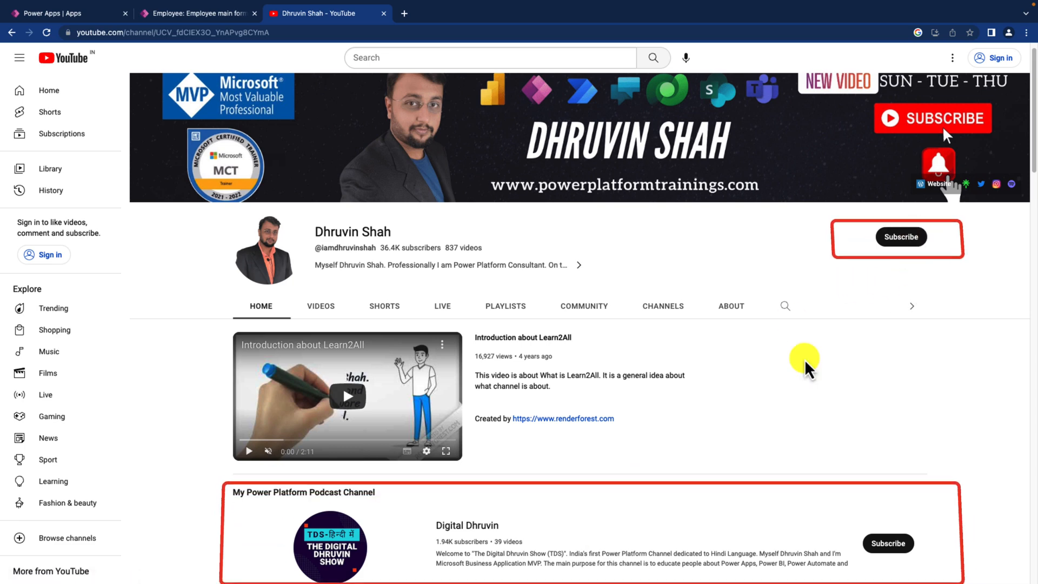
mouse_move(860, 530)
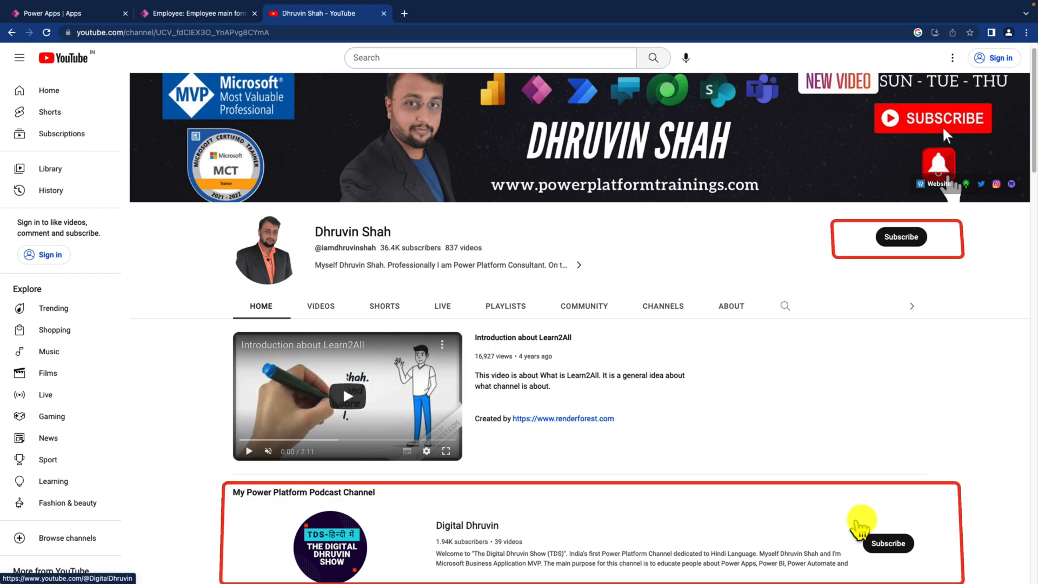
mouse_move(887, 526)
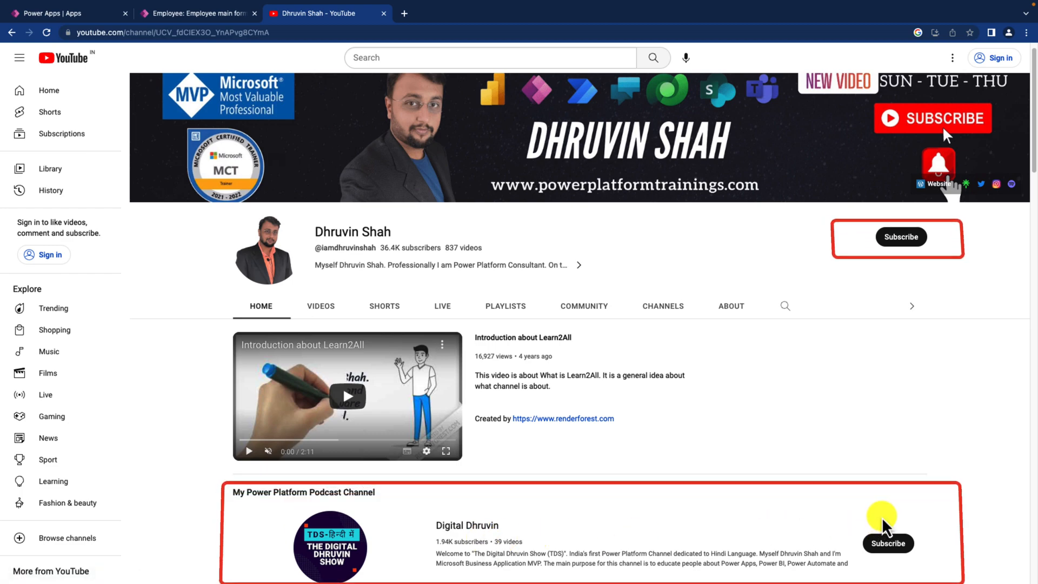